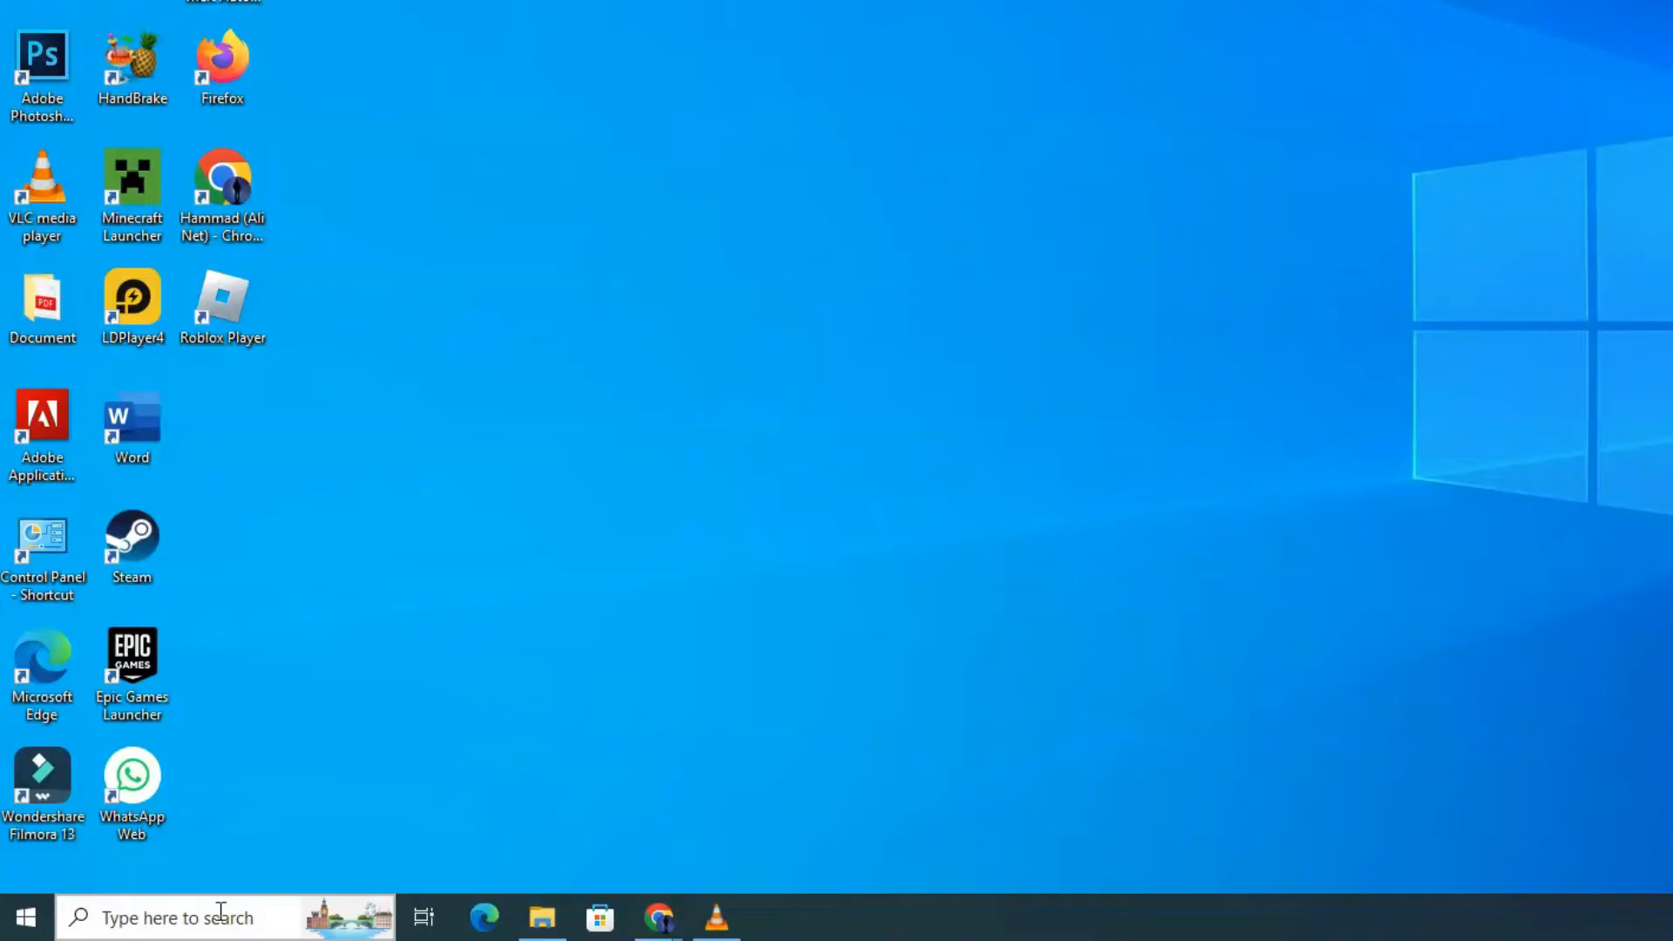
# - Launch Task Manager from a taskbar search for "Task M"
pyautogui.write('Task M')
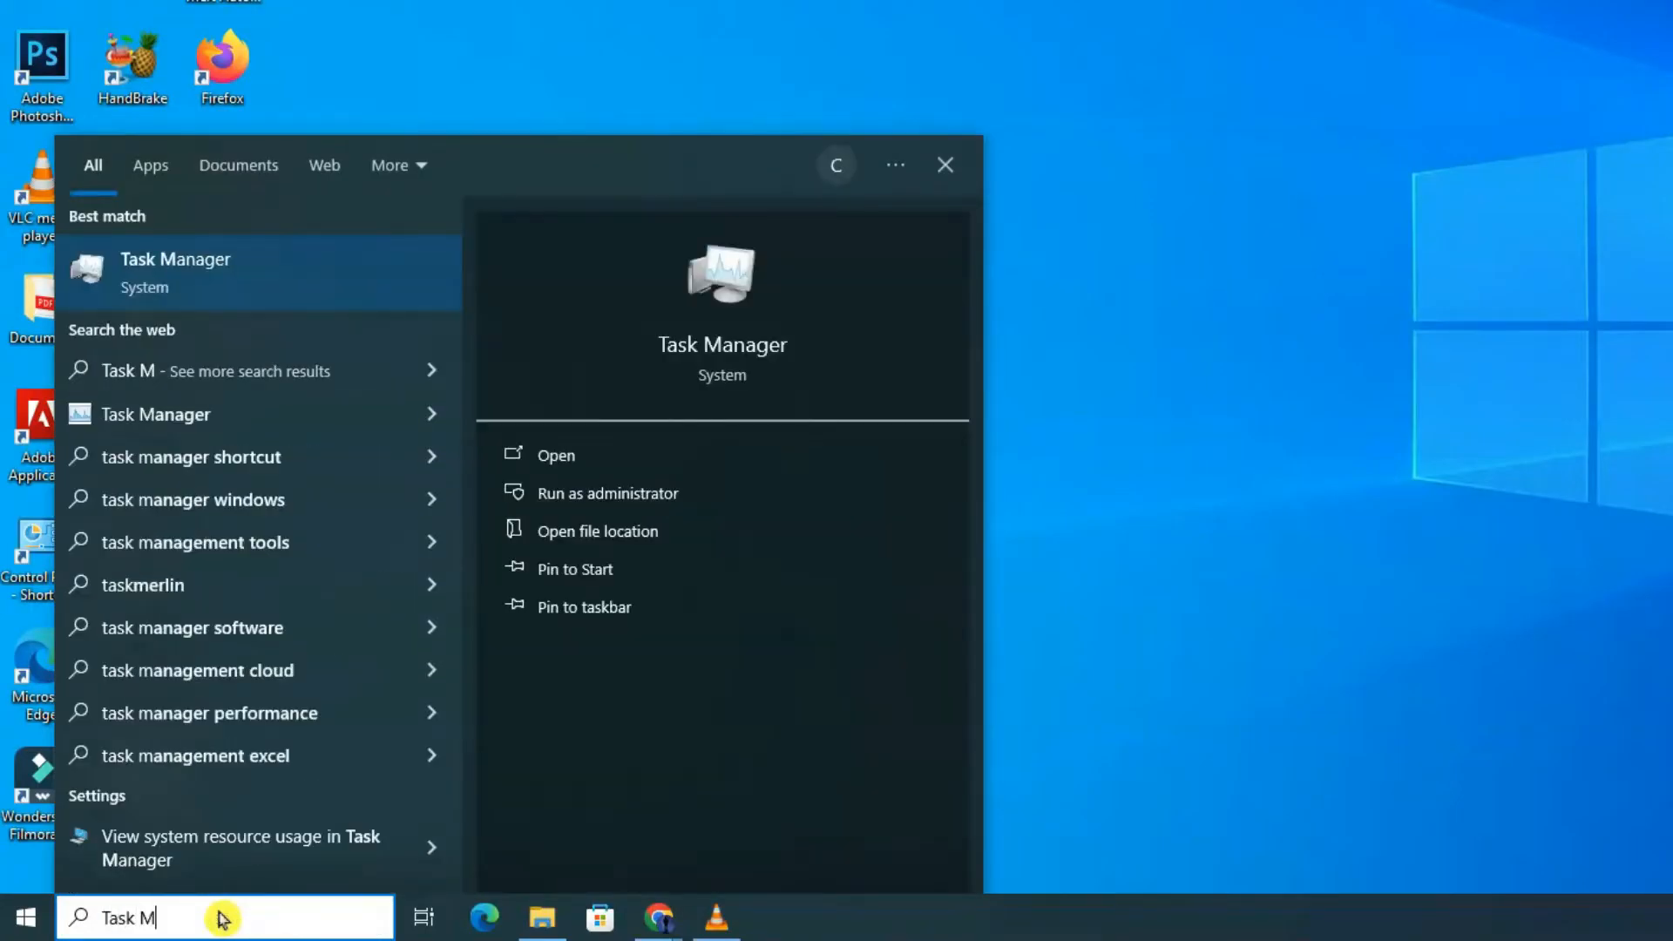
pyautogui.click(554, 454)
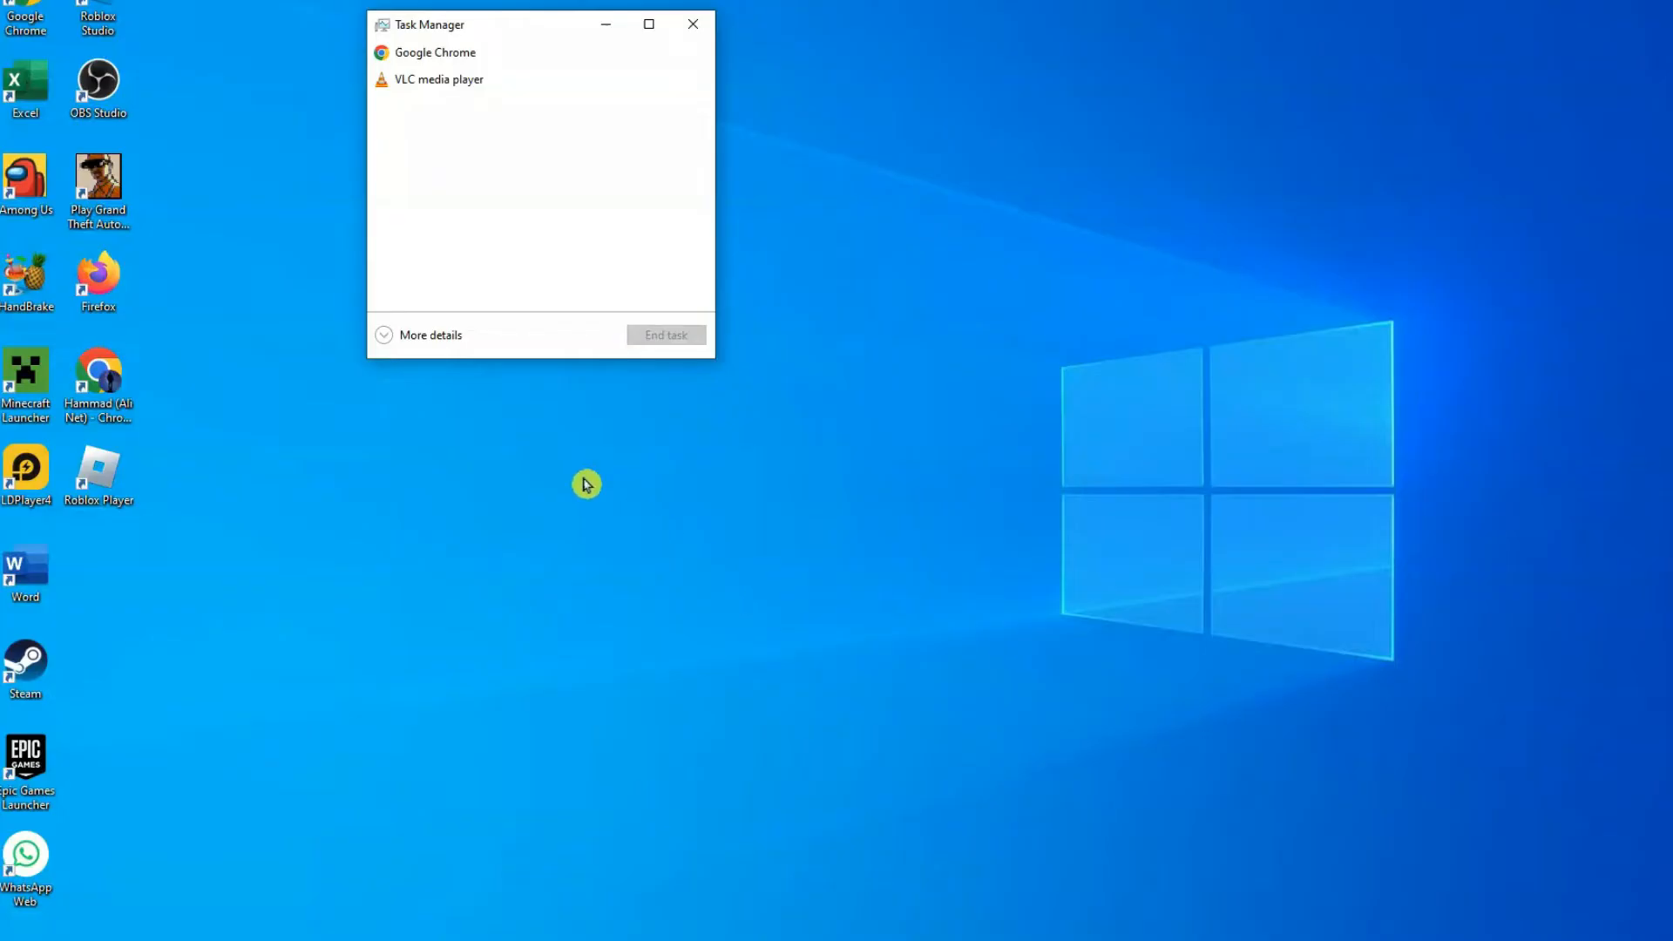
# - Expand Task Manager to full details and show the Services list
pyautogui.click(430, 334)
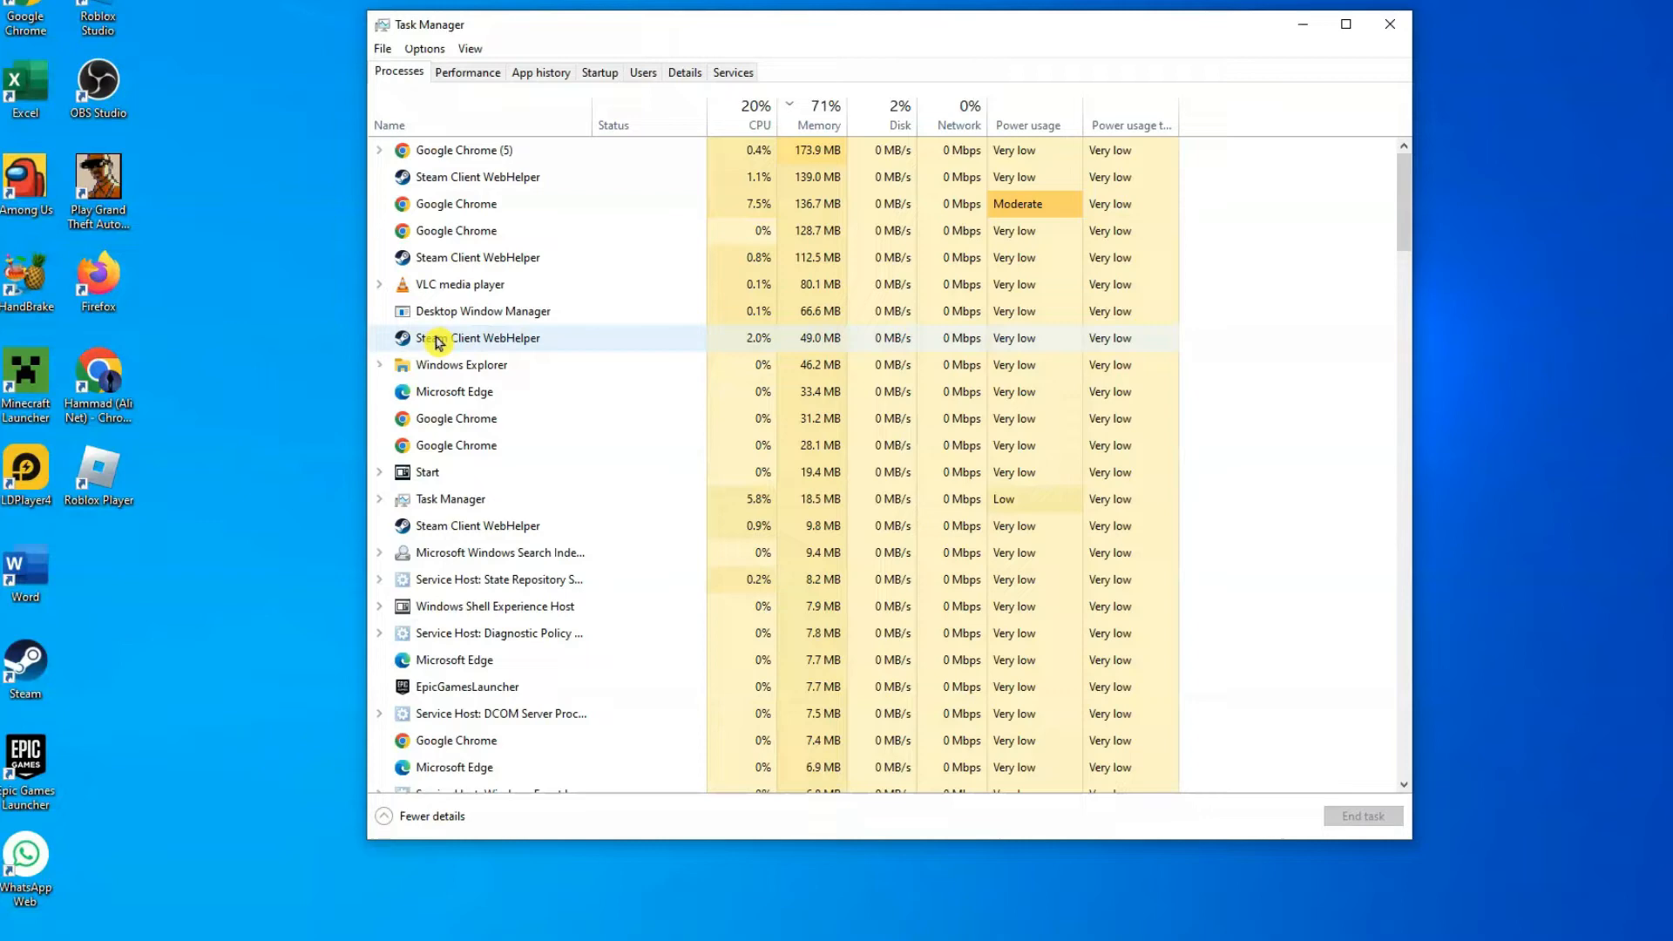
pyautogui.moveTo(320, 337)
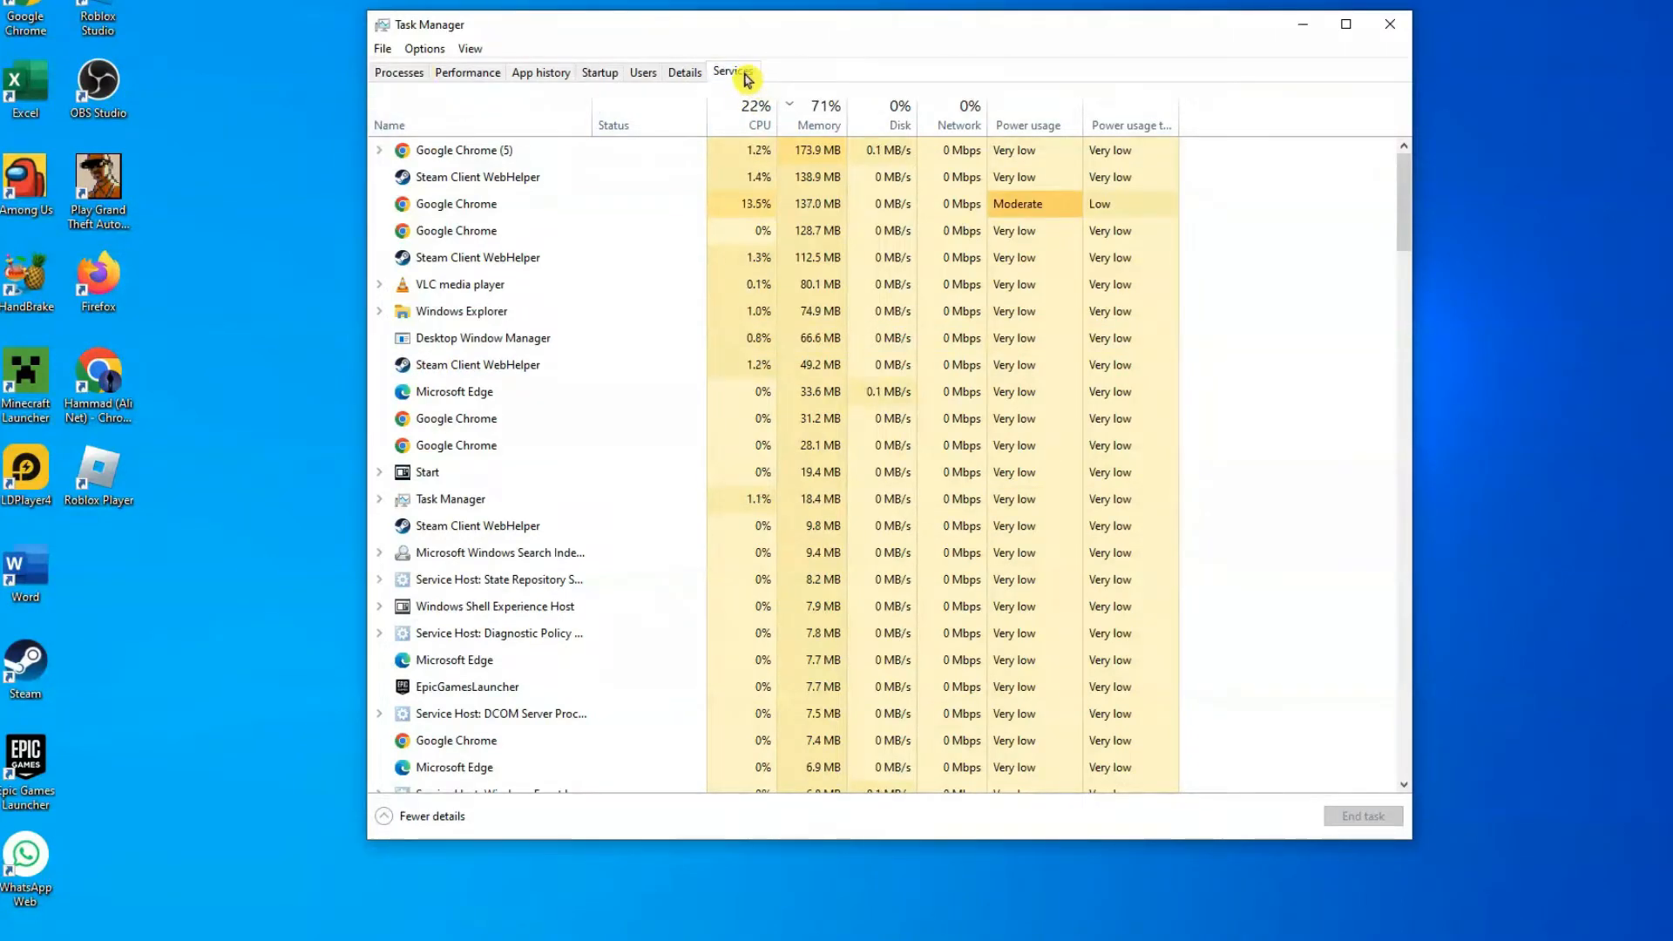
pyautogui.click(732, 72)
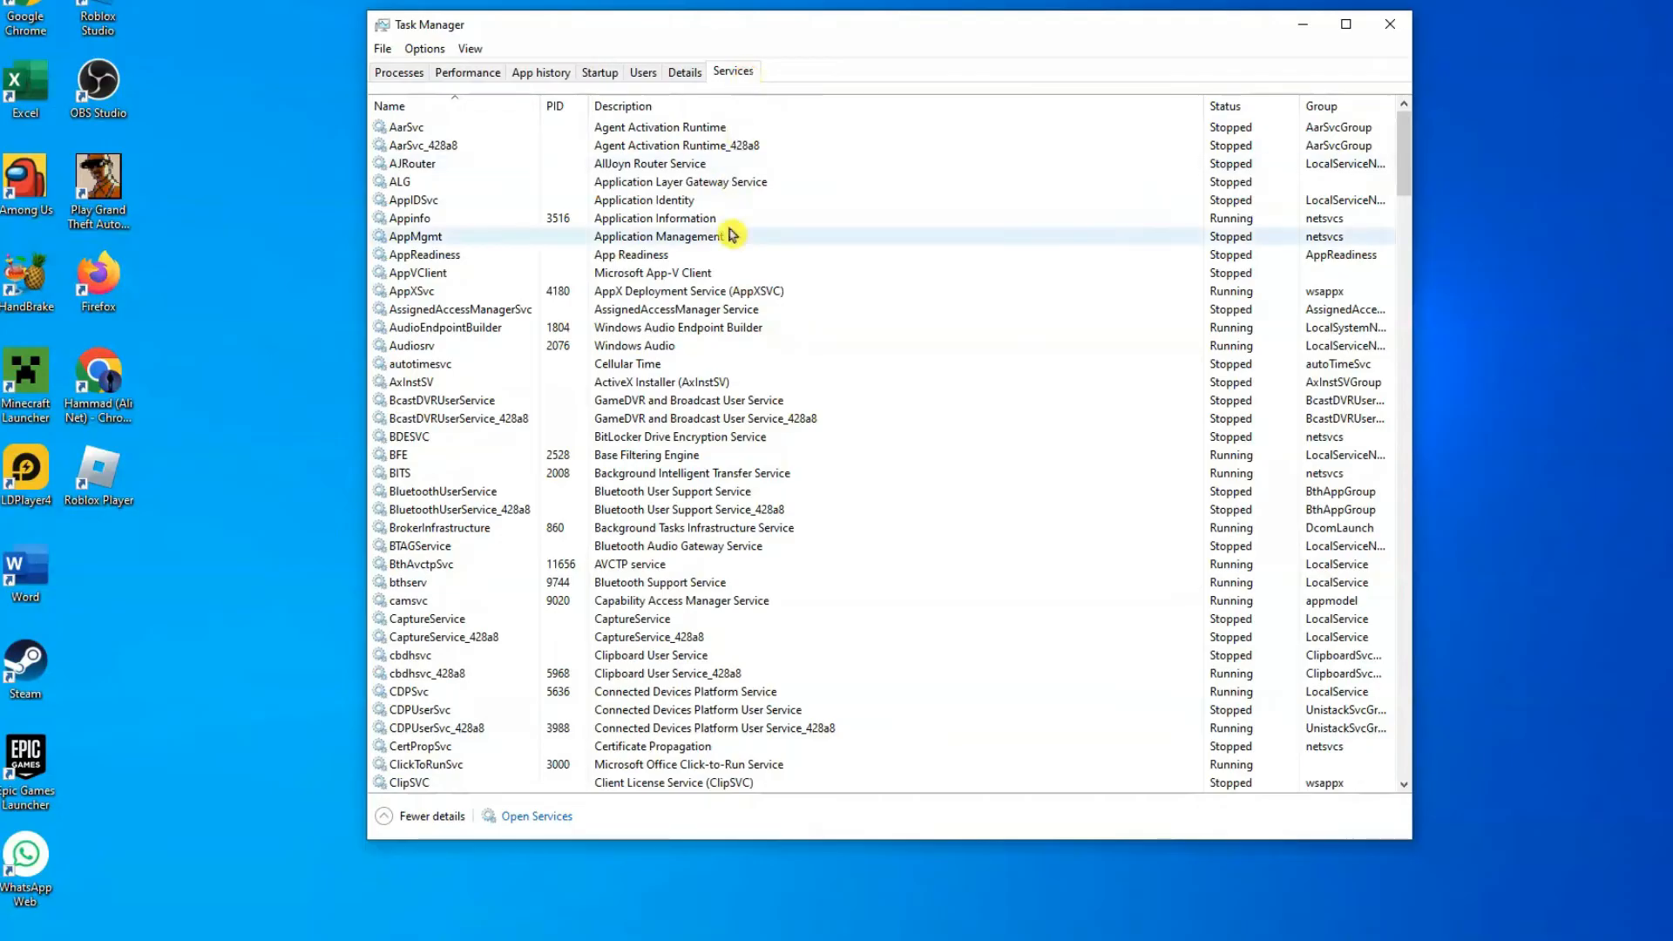
# - Launch the full Services console from the WpcMonSvc service entry
pyautogui.scroll(-3)
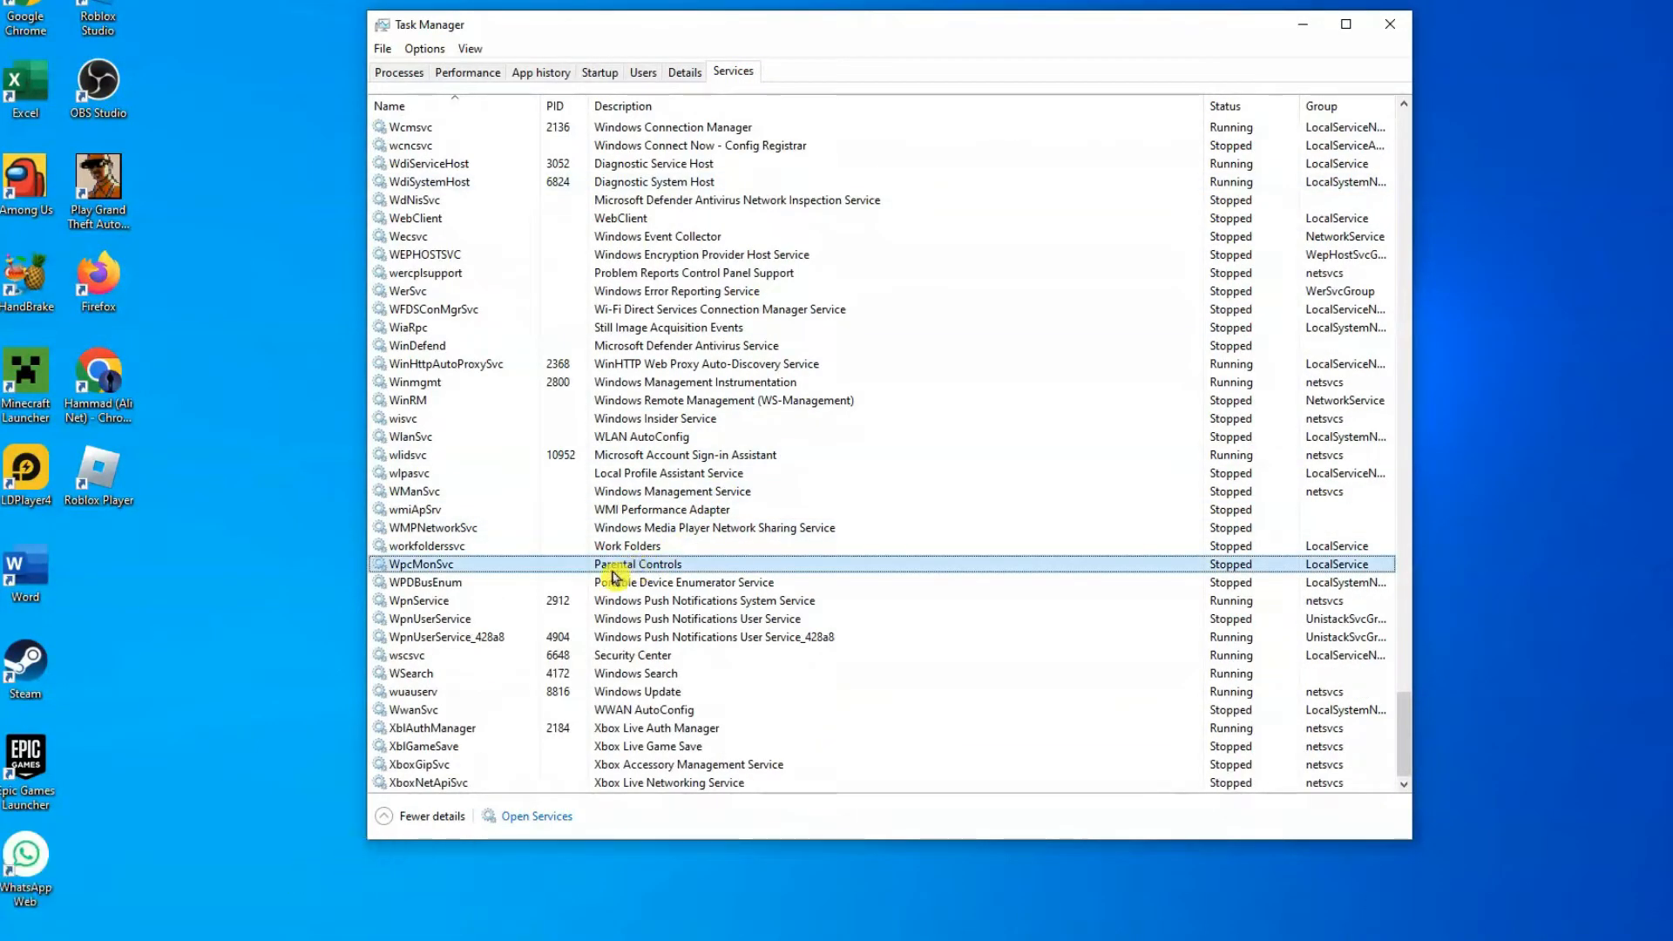
pyautogui.rightClick(419, 562)
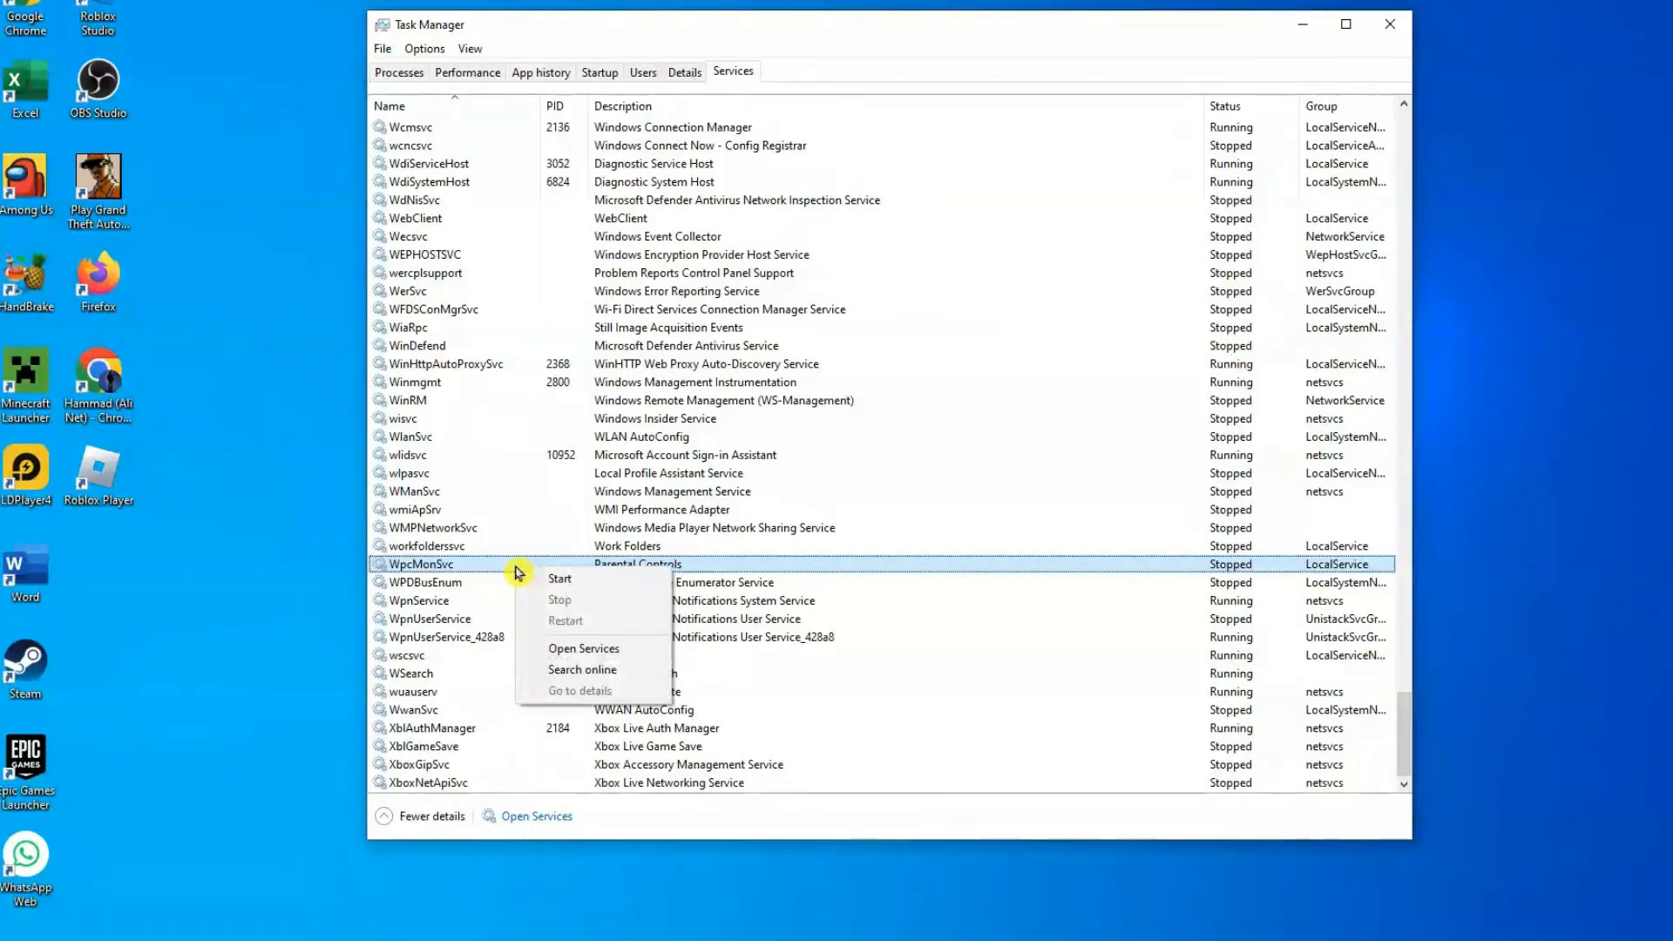
pyautogui.moveTo(554, 649)
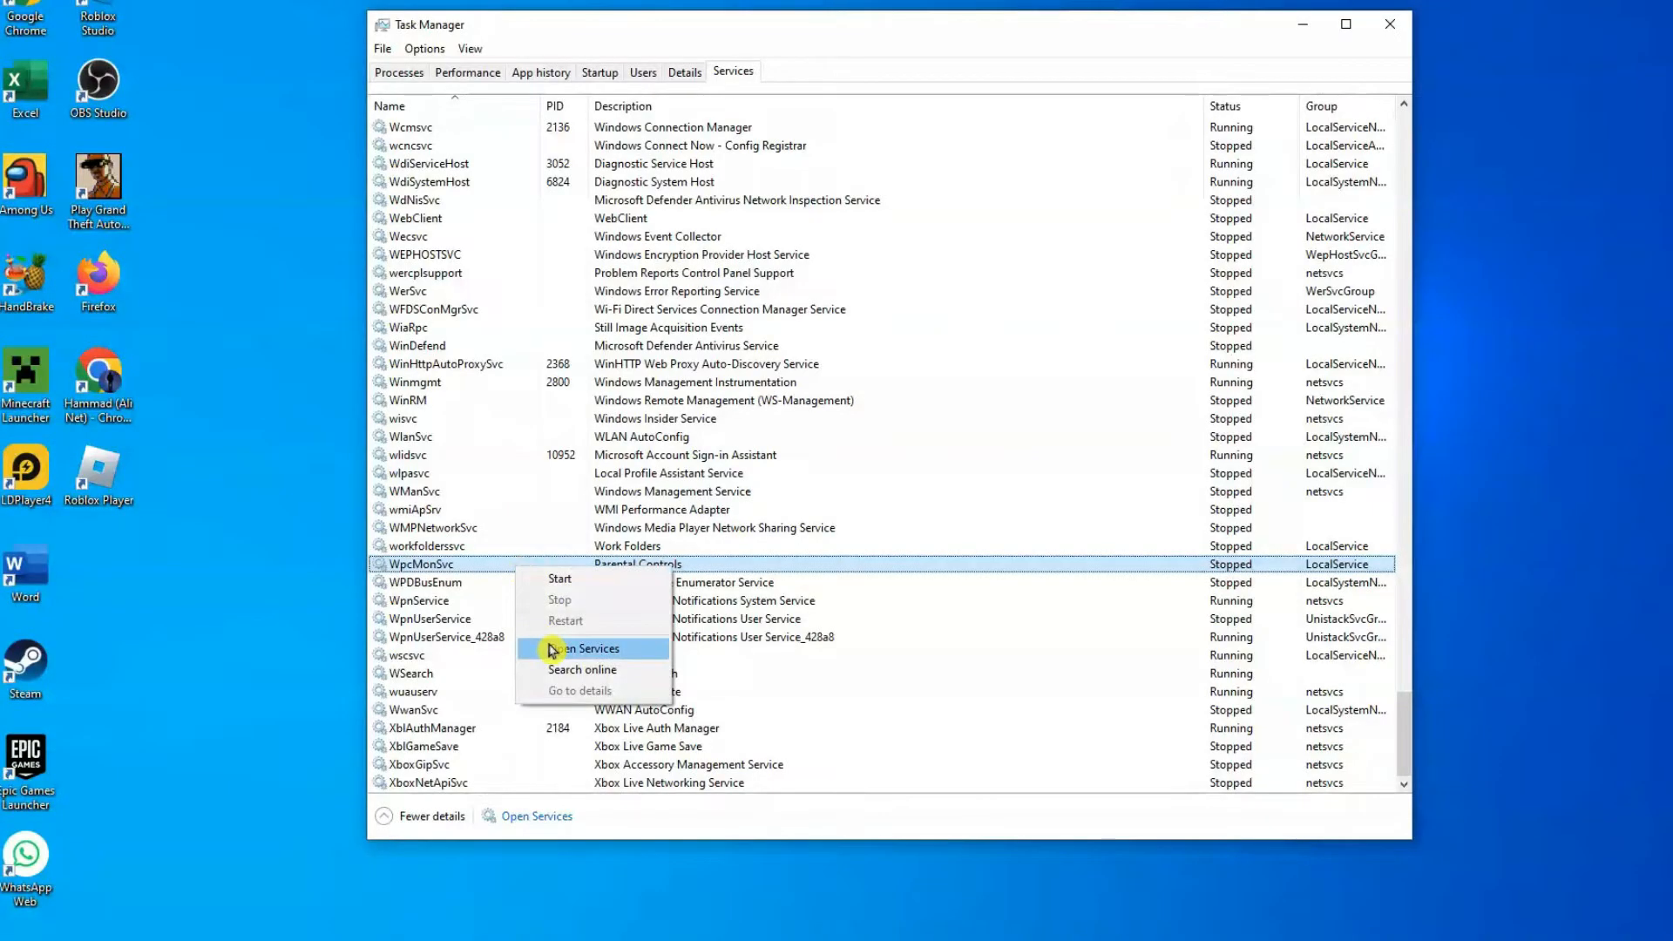
pyautogui.click(587, 649)
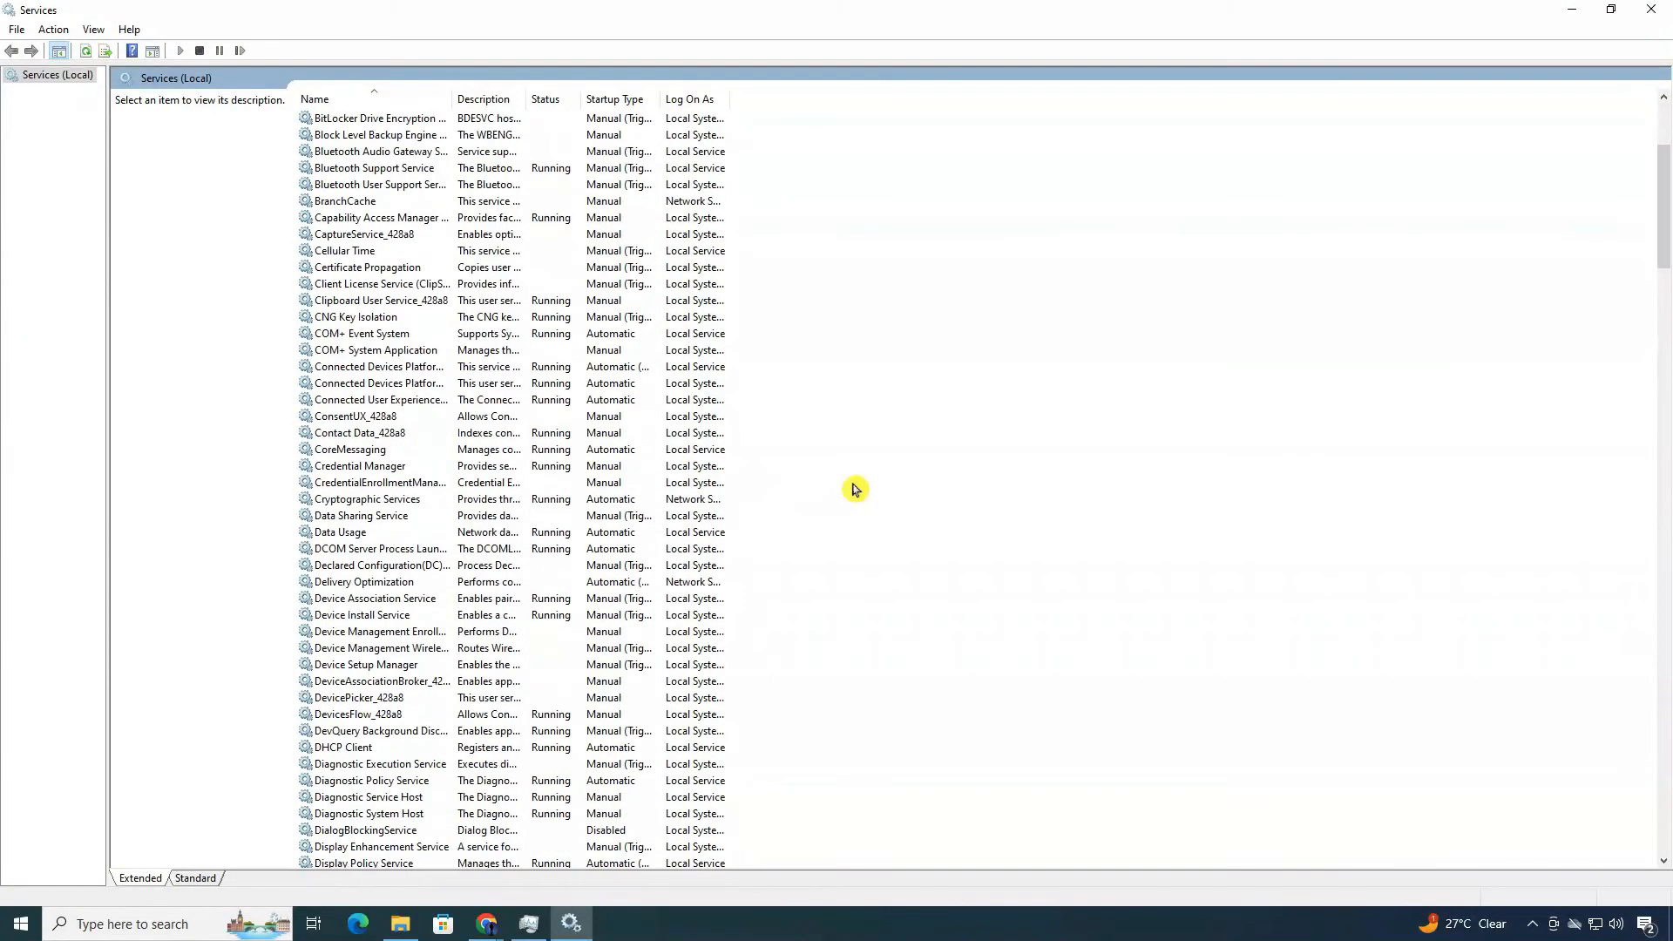
# - Locate Parental Controls in the Services list and bring up its actions
pyautogui.scroll(-3)
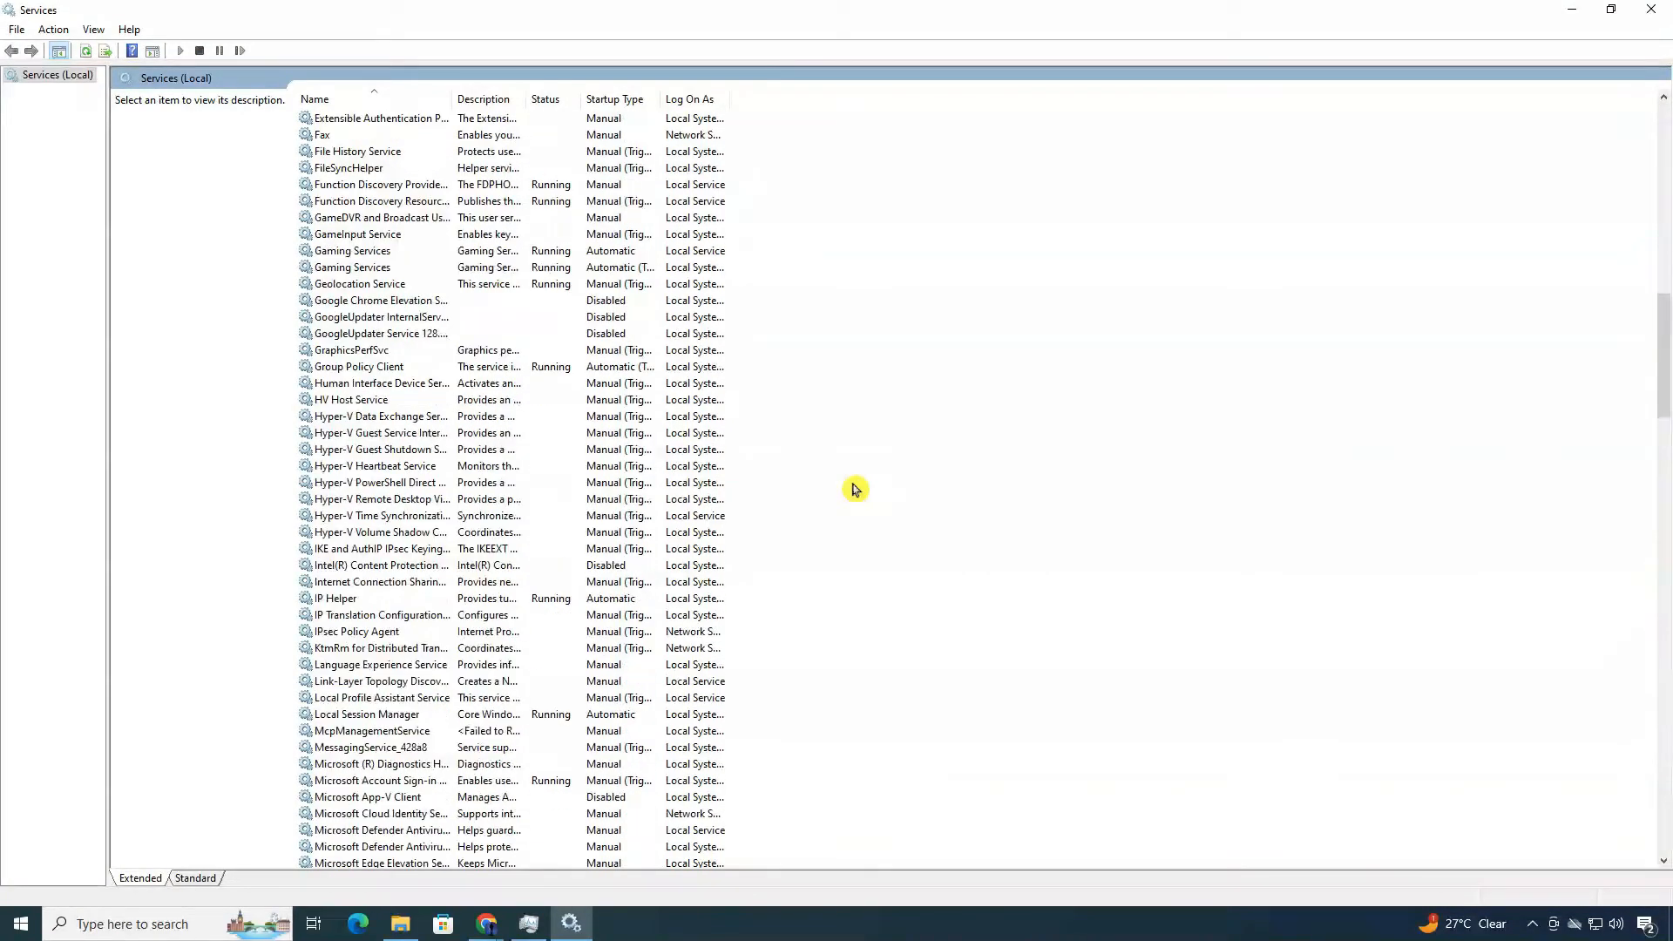
pyautogui.scroll(-3)
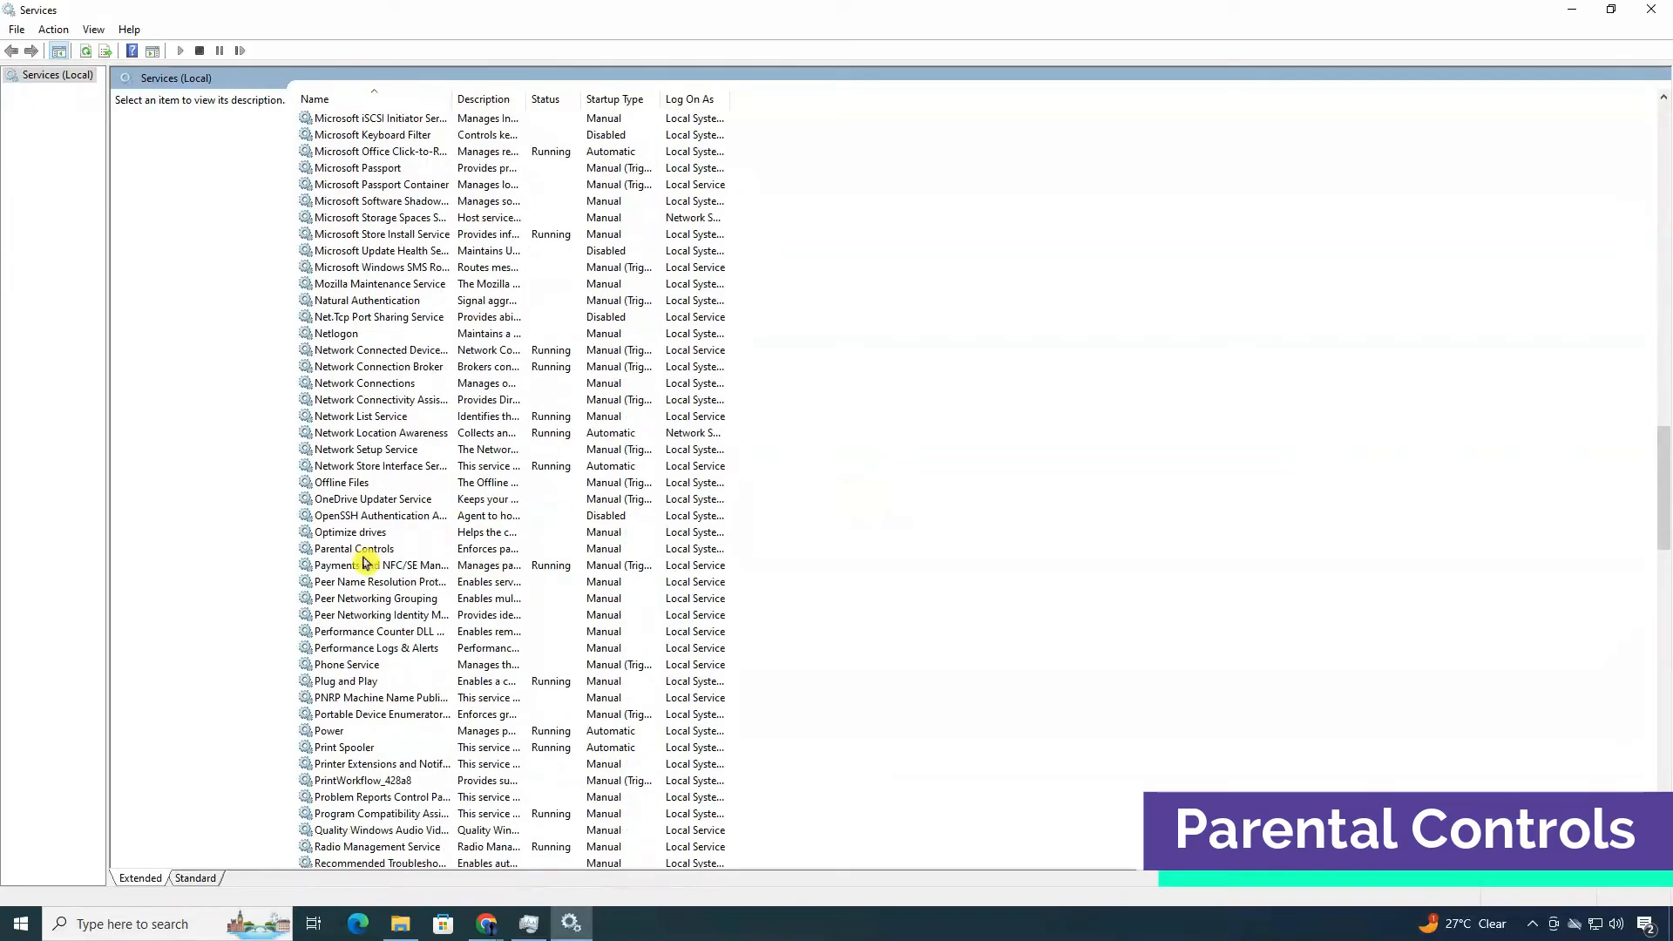
pyautogui.rightClick(354, 549)
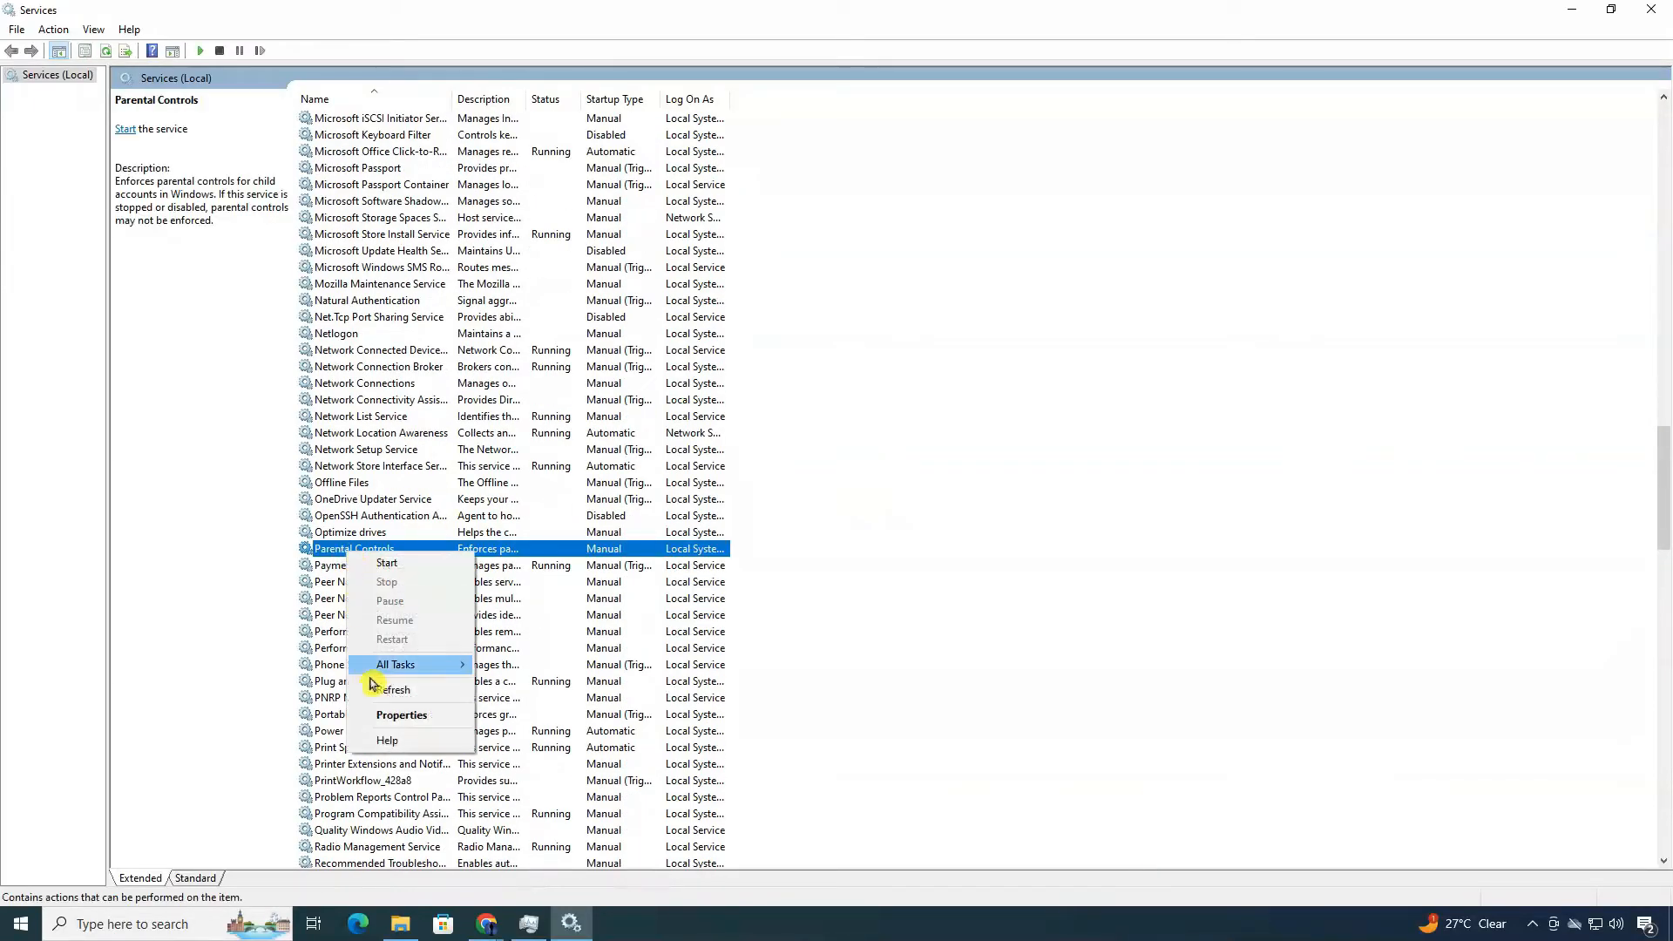
# - Set the Parental Controls startup type to Disabled in its properties and apply it
pyautogui.click(401, 714)
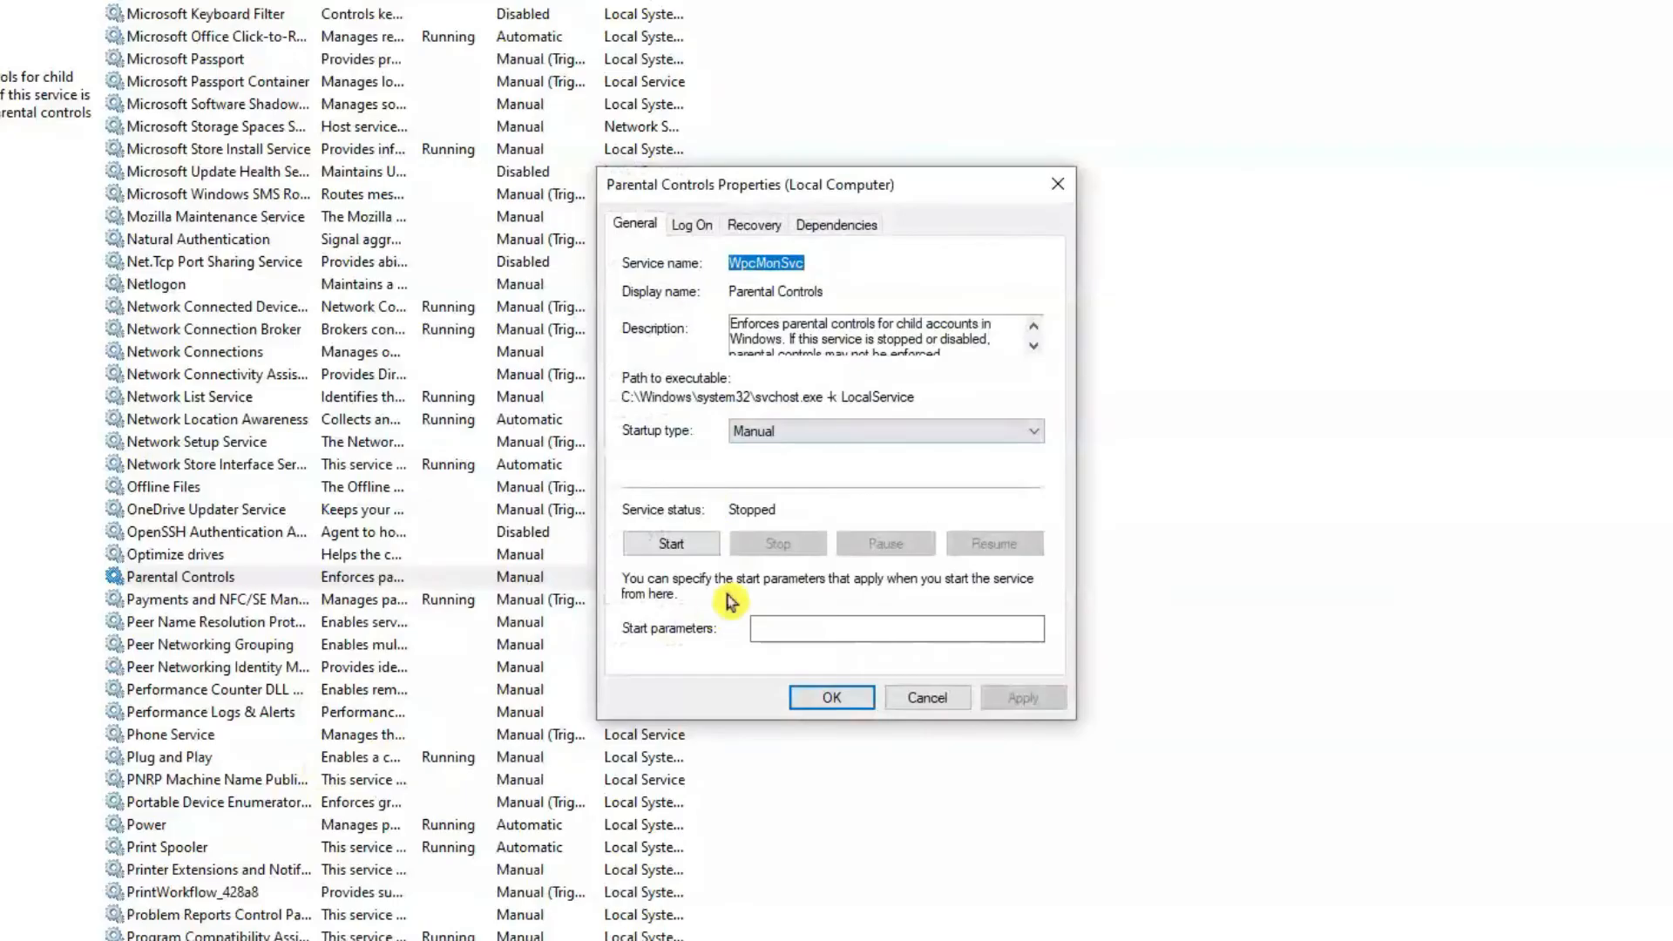
pyautogui.moveTo(662, 483)
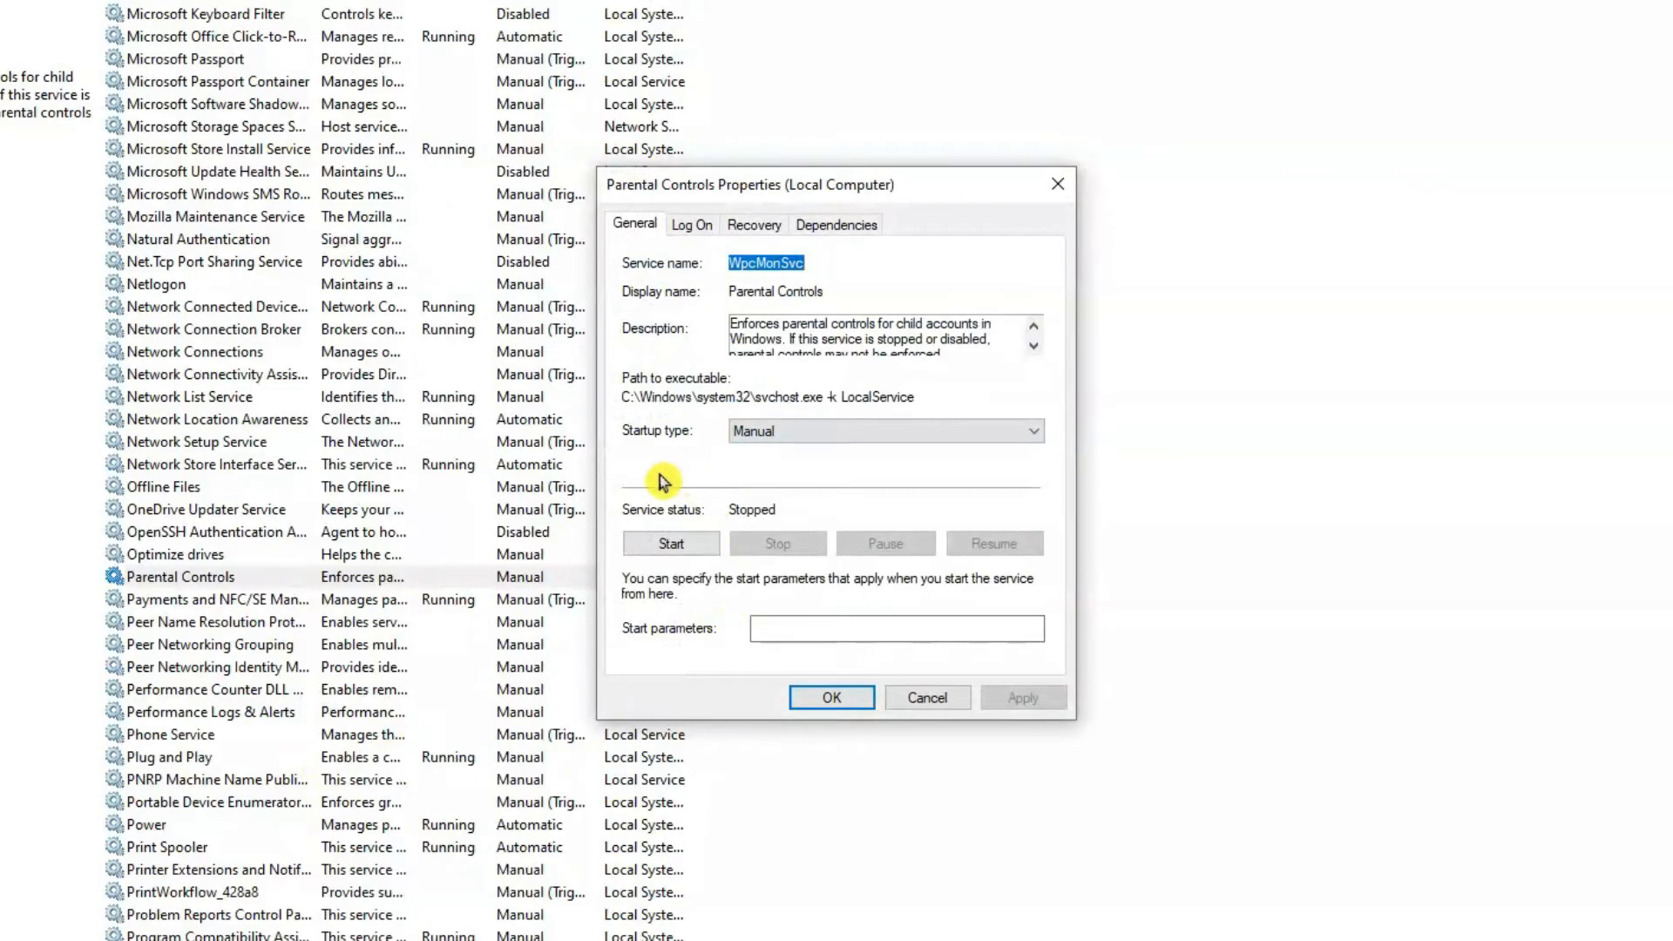
pyautogui.moveTo(643, 463)
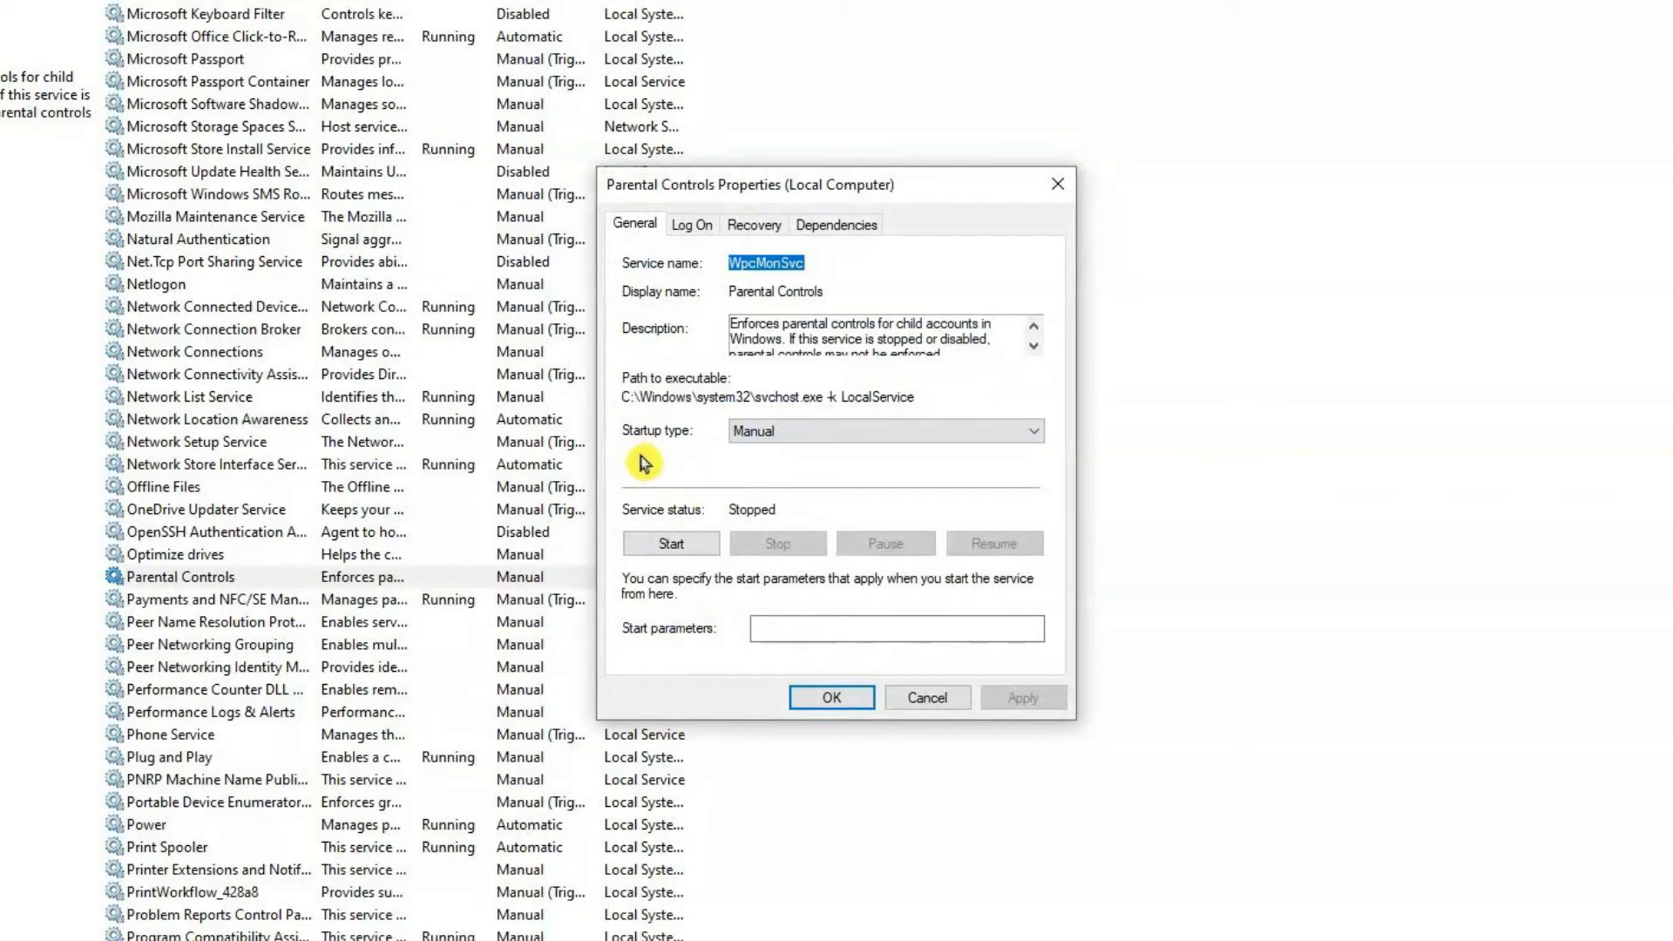
pyautogui.moveTo(887, 447)
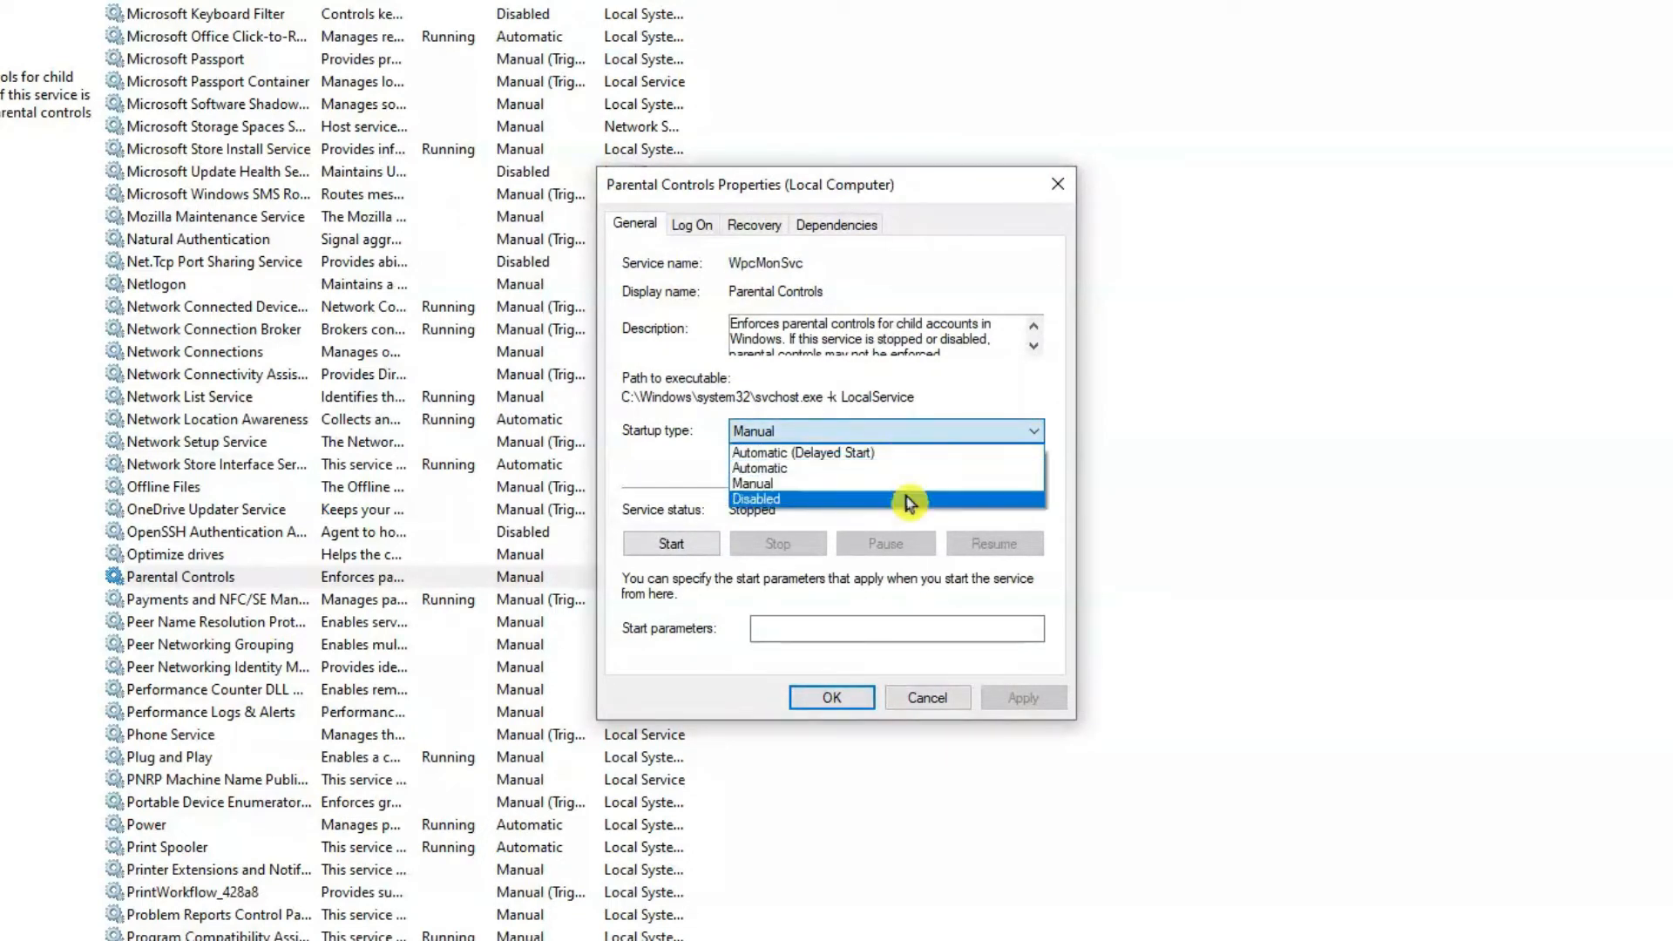
pyautogui.click(755, 498)
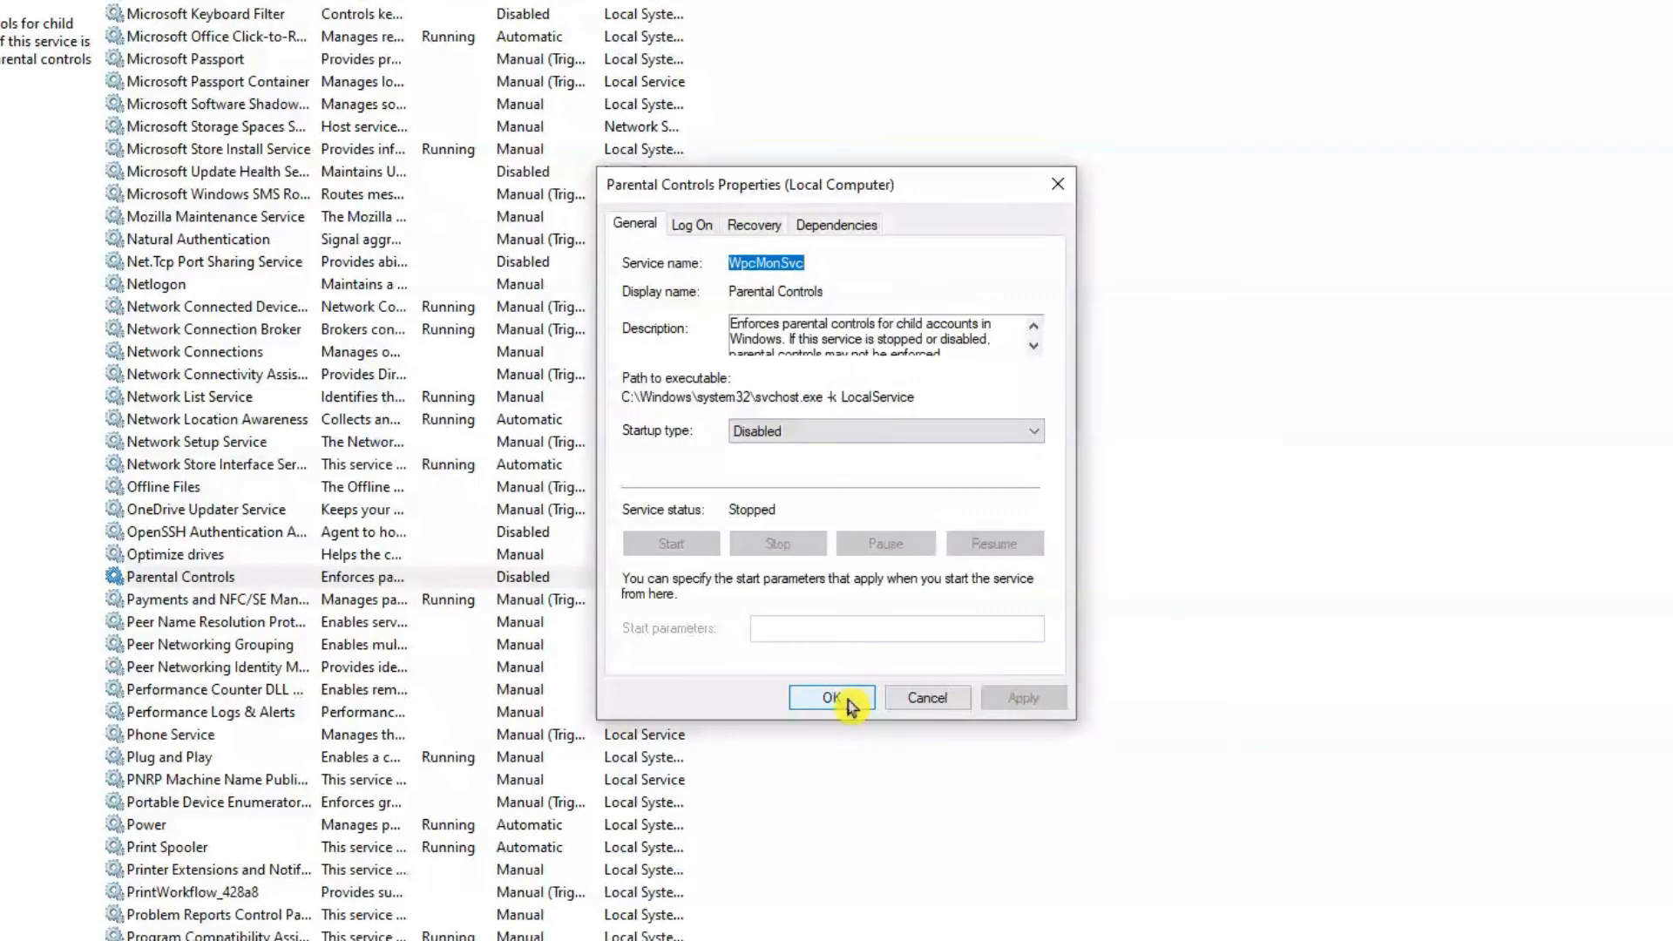
pyautogui.click(833, 697)
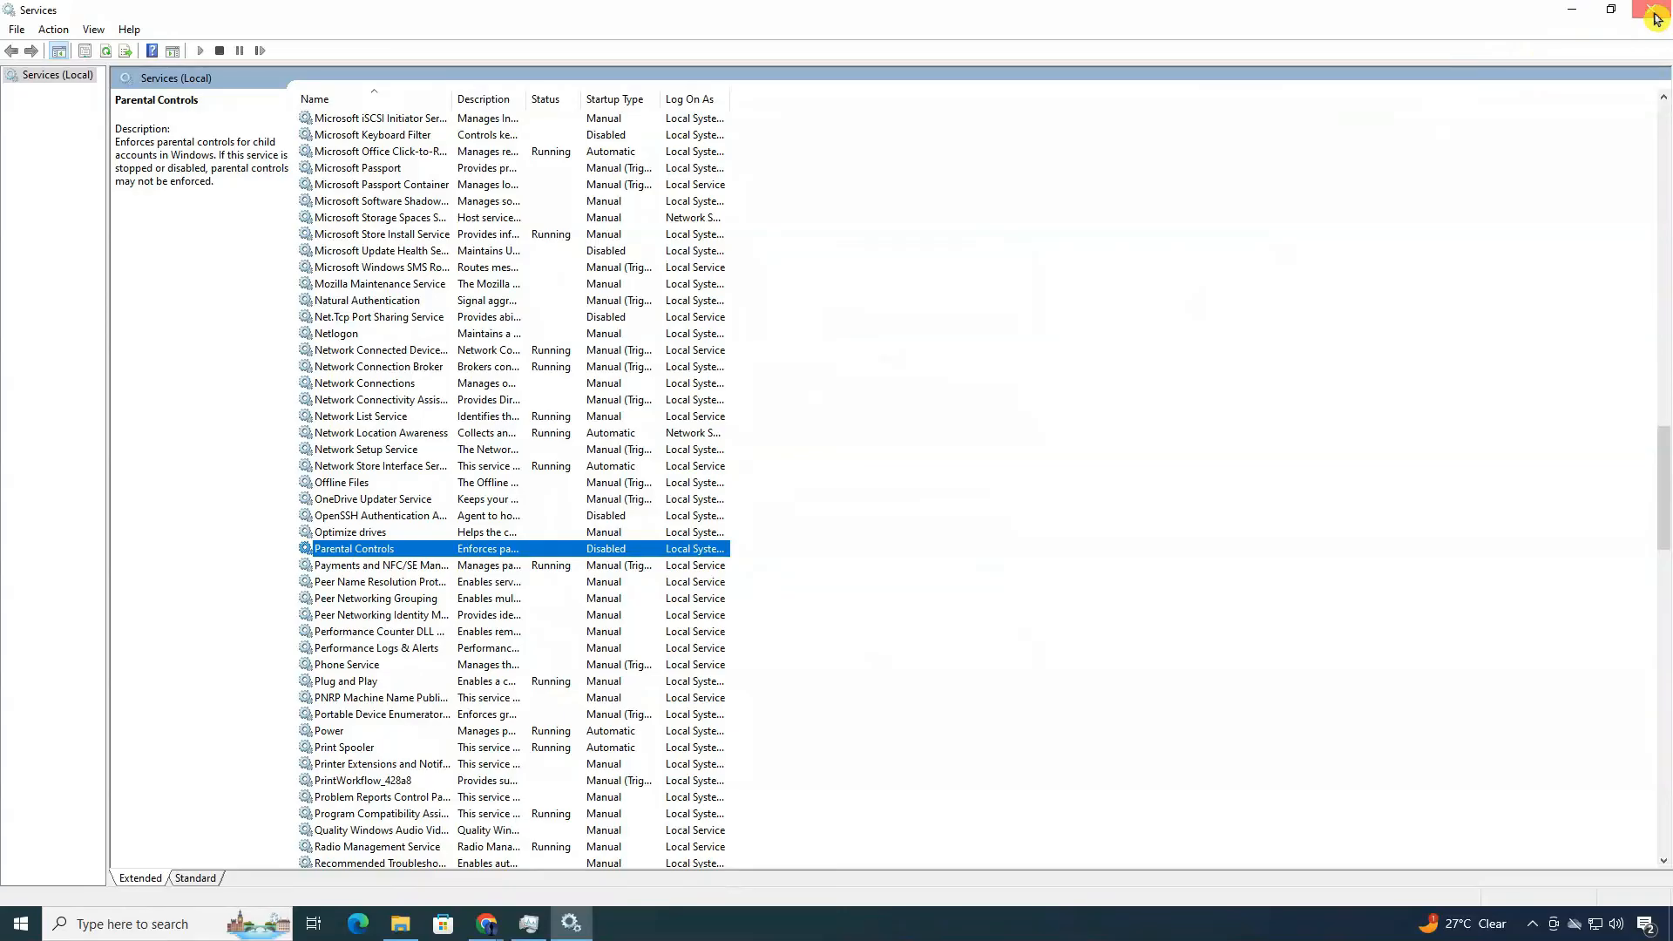
# - Close the Services console and Task Manager, returning to the desktop
pyautogui.click(1655, 18)
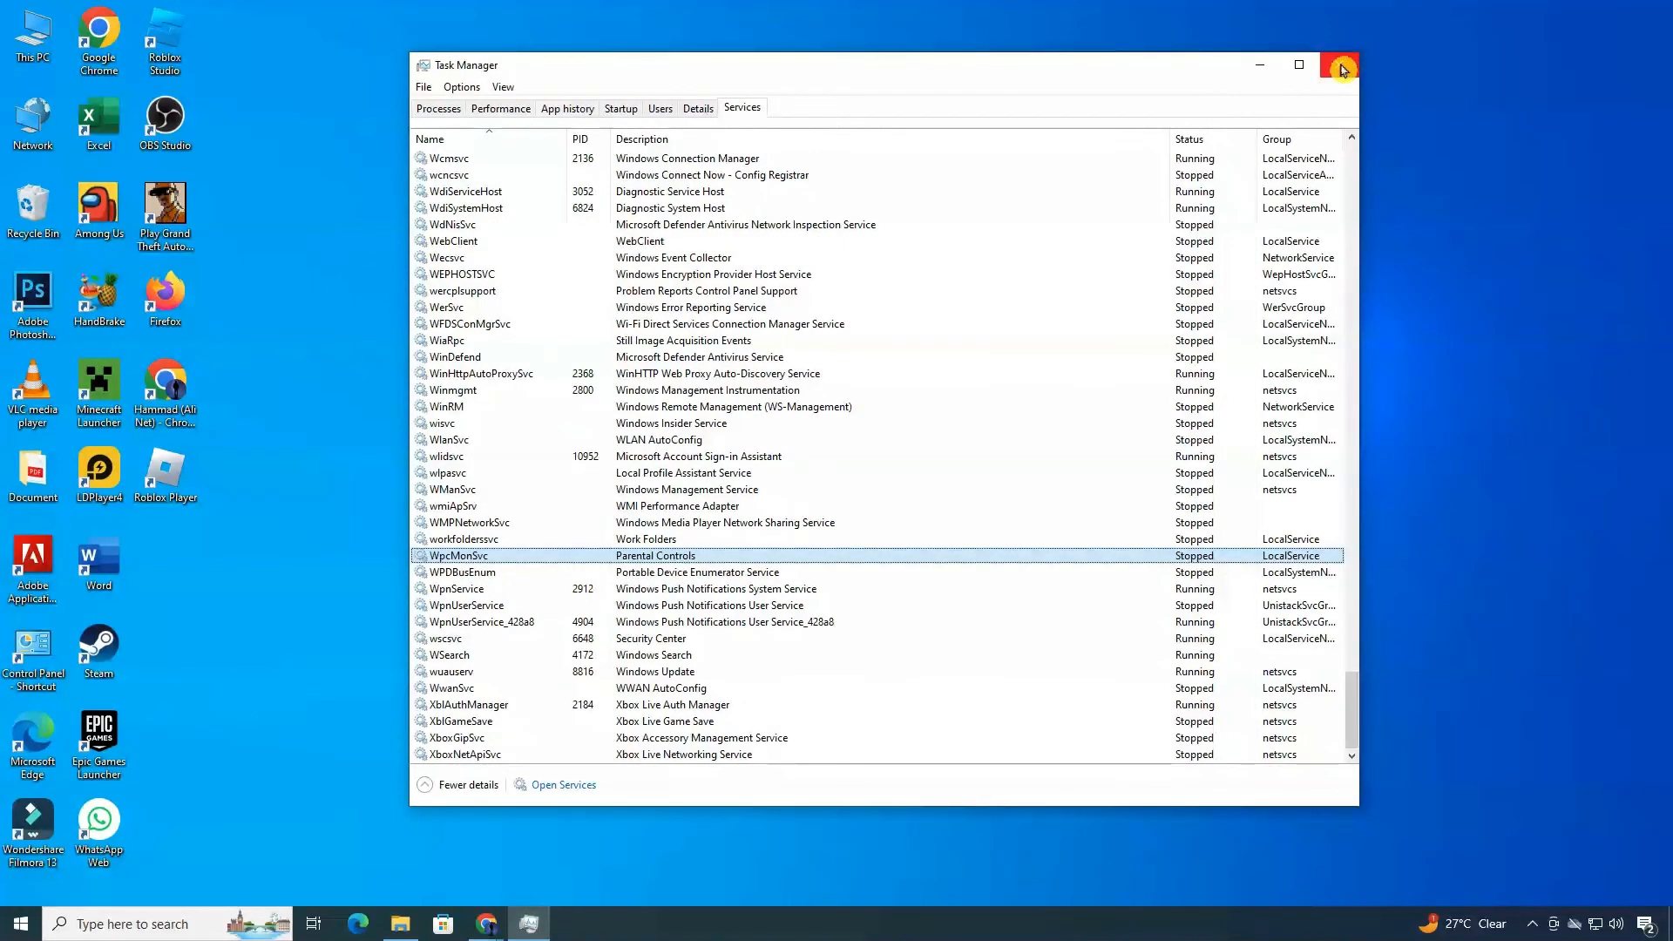
pyautogui.click(1340, 64)
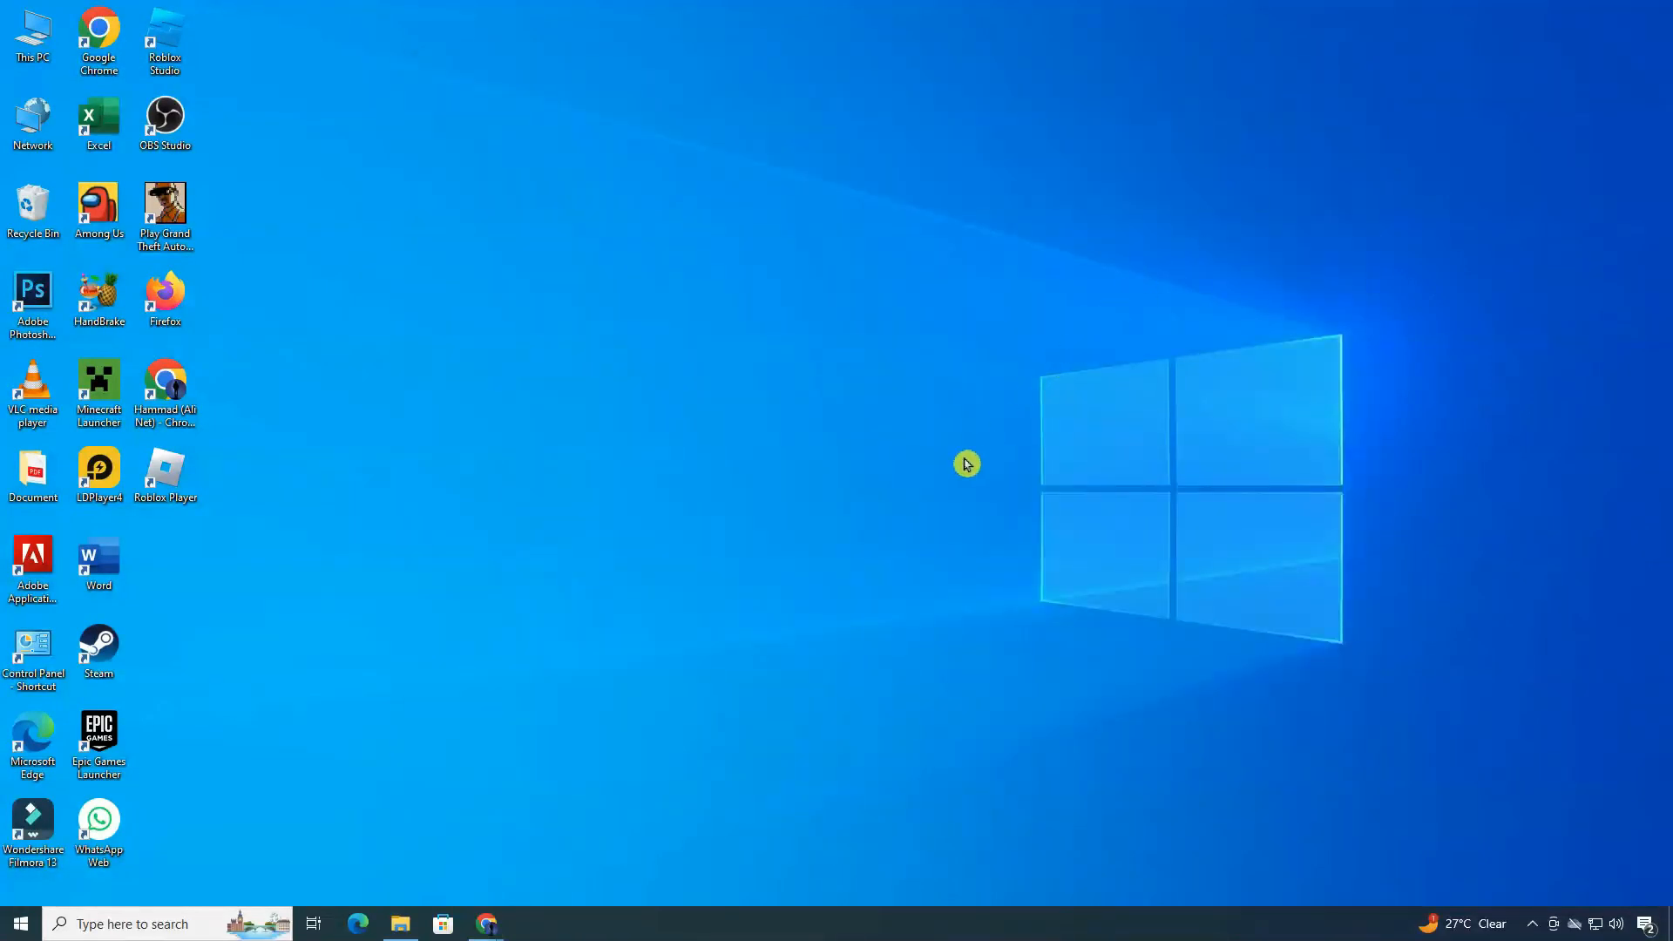